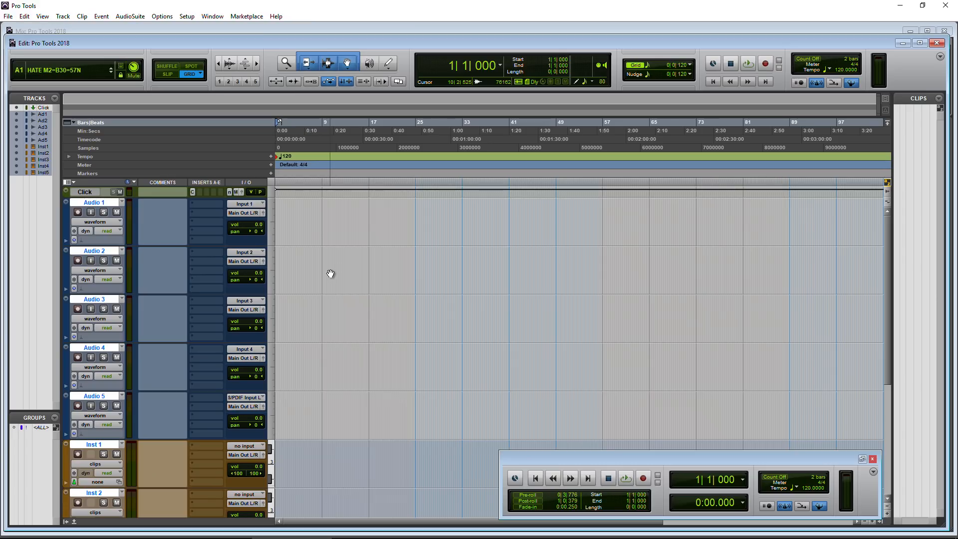
pyautogui.moveTo(339, 269)
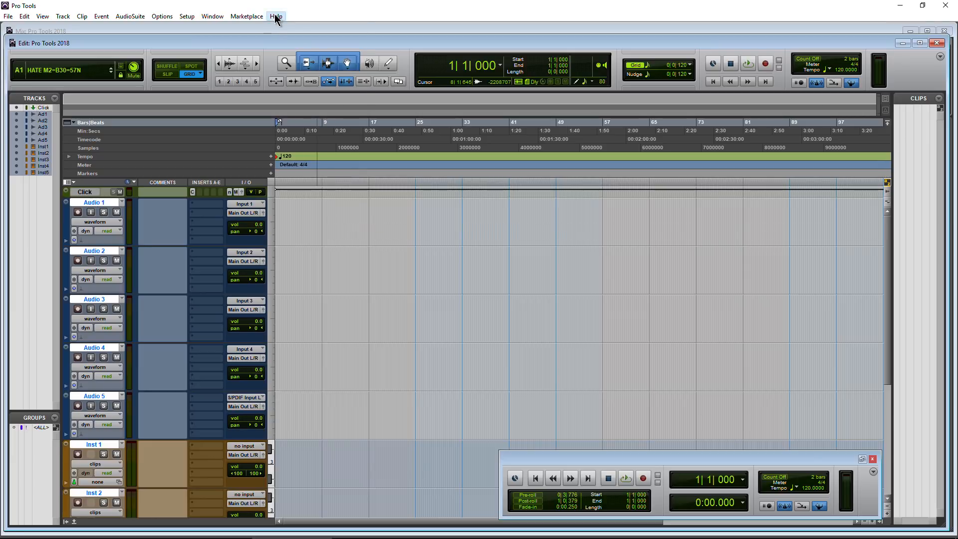
# Bring up Avid's 2018 Product Version Changes FAQ in Chrome and enlarge it to read the year-and-month versioning scheme
pyautogui.click(276, 16)
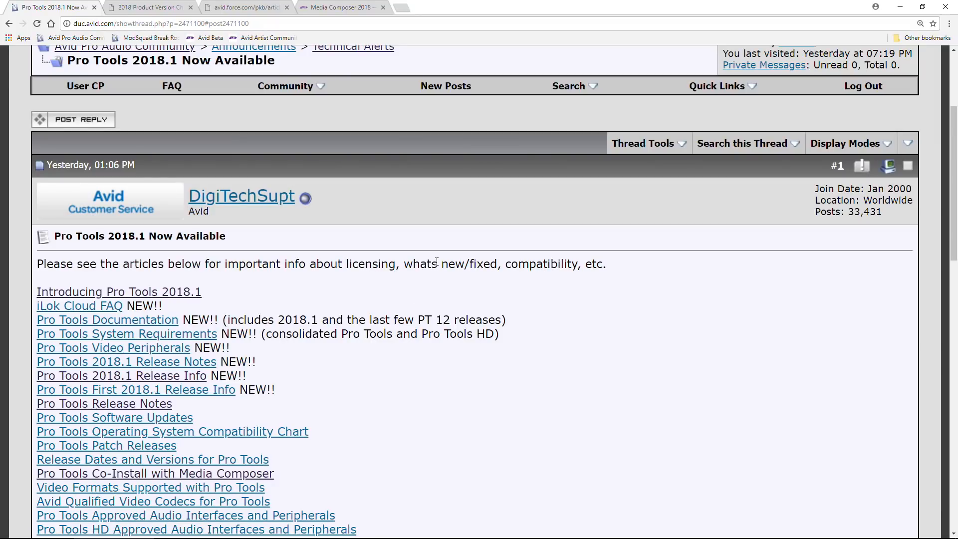
pyautogui.moveTo(216, 97)
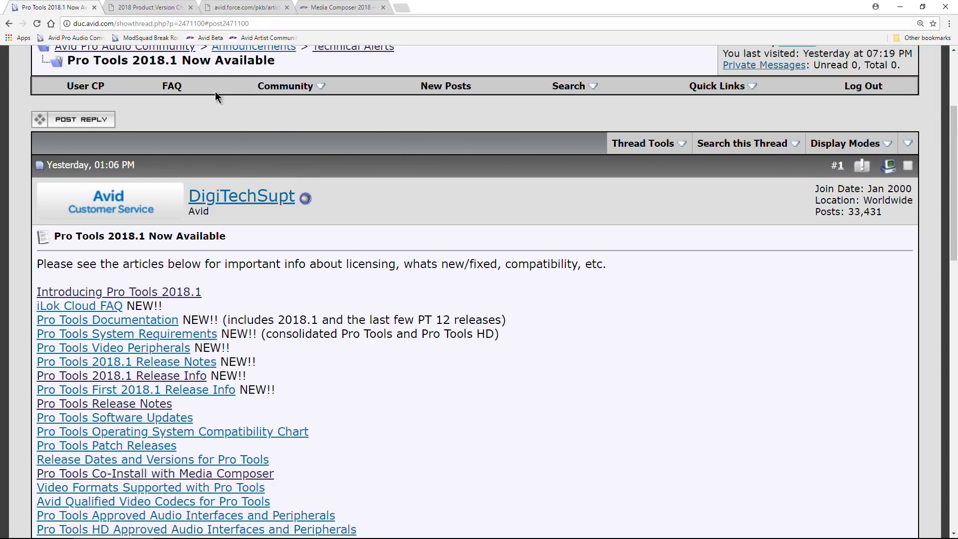
pyautogui.click(146, 7)
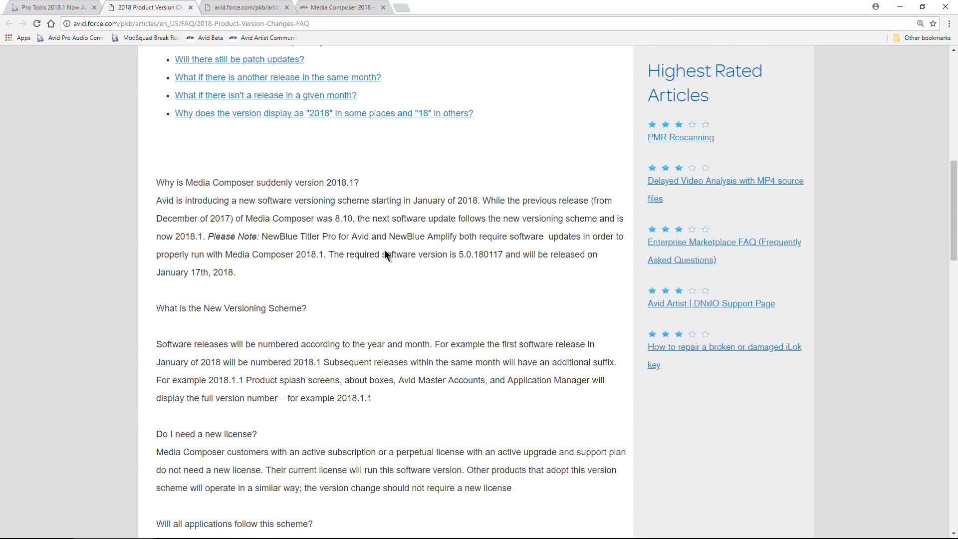
pyautogui.scroll(3)
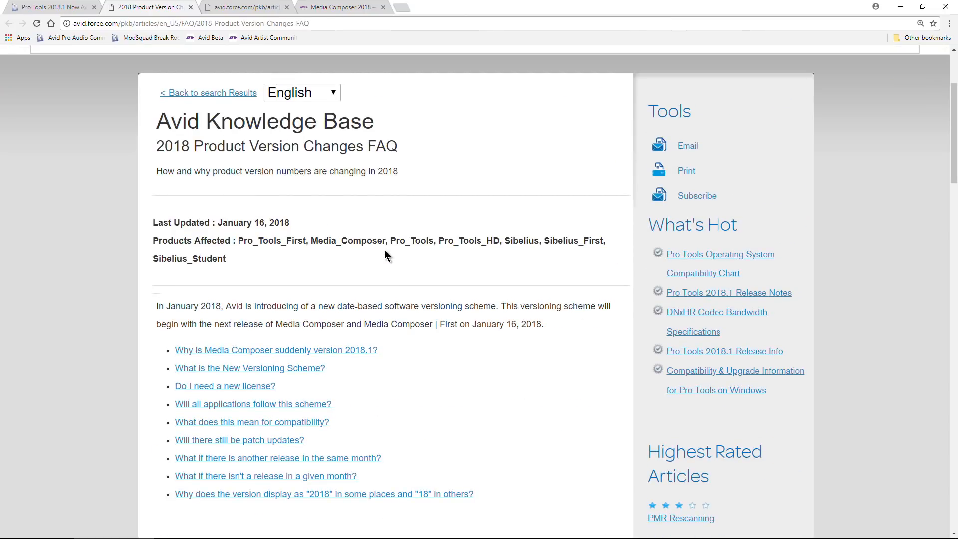
pyautogui.scroll(-3)
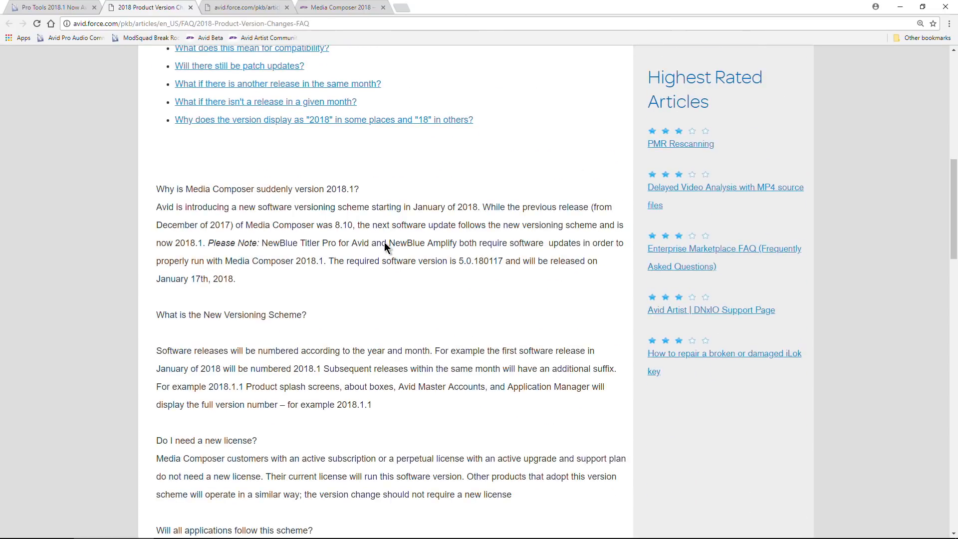
pyautogui.moveTo(382, 258)
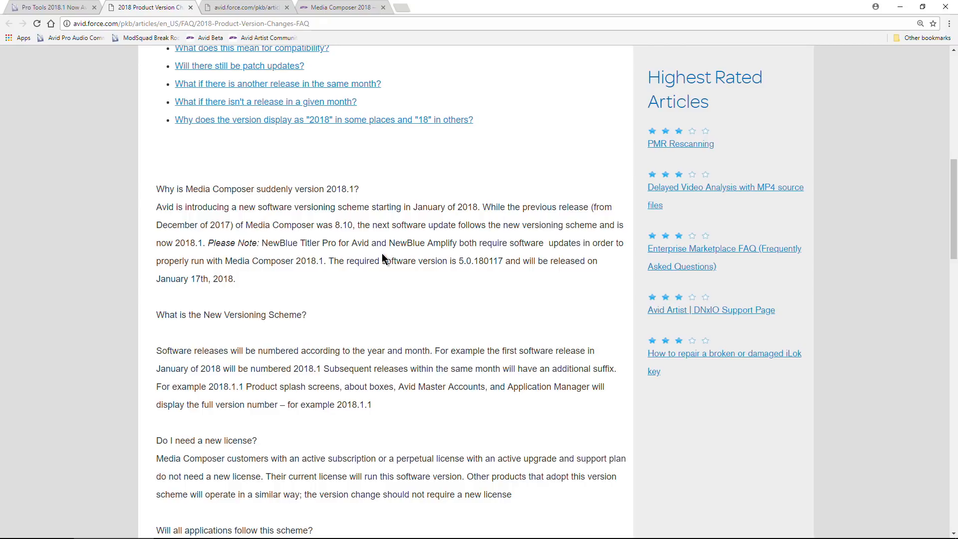
pyautogui.press('ctrl+plus')
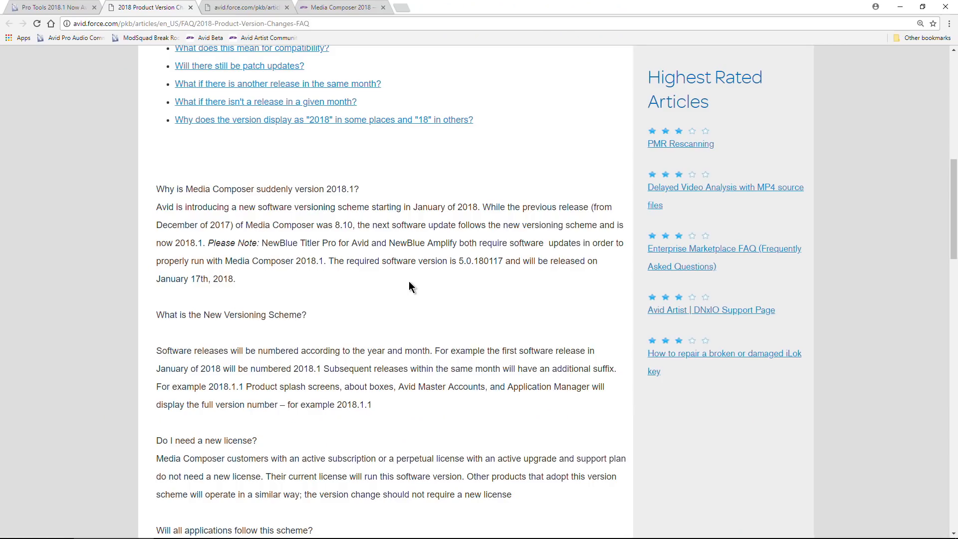
pyautogui.moveTo(306, 120)
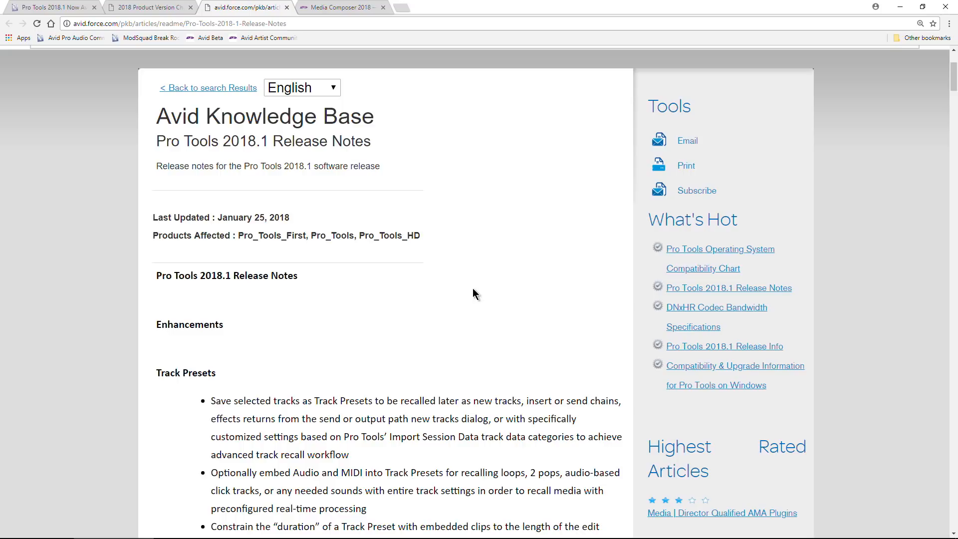
# Read the Avid Media Composer 2018.1 blog post, highlighting the date-based version numbering paragraph
pyautogui.click(335, 7)
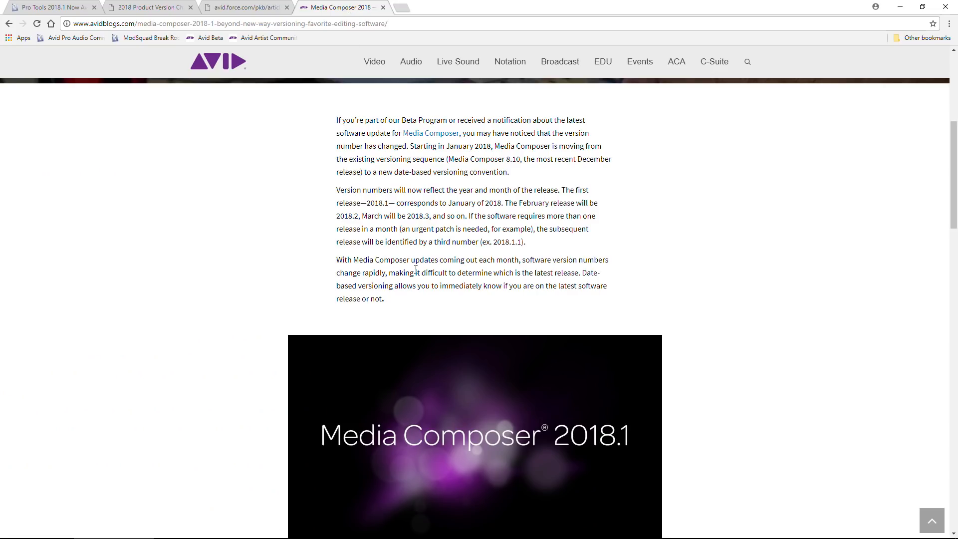
pyautogui.moveTo(257, 249)
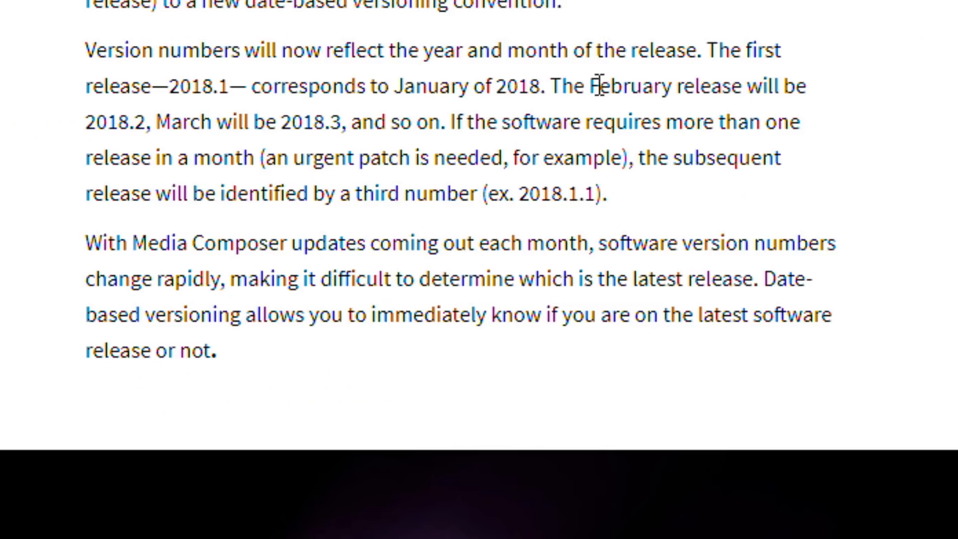
pyautogui.moveTo(127, 118)
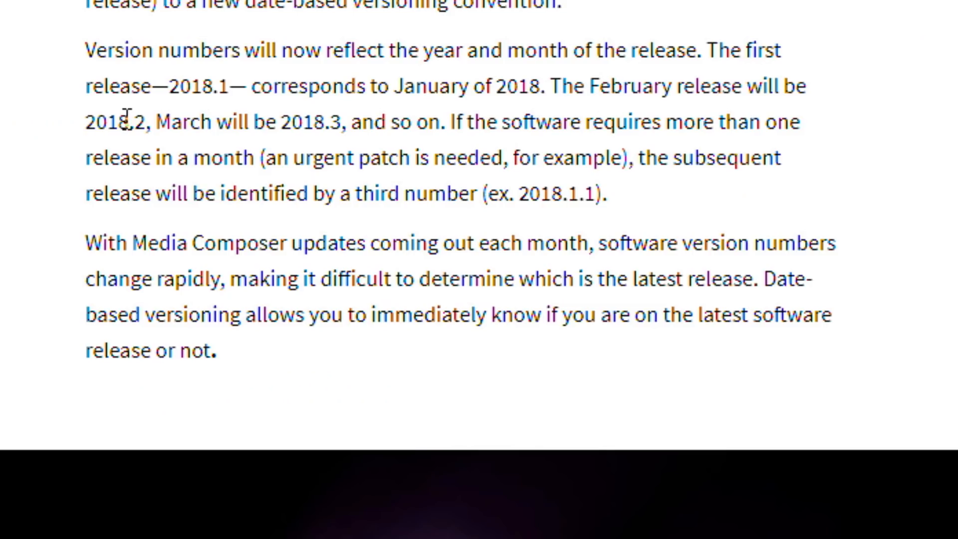
pyautogui.moveTo(216, 121); pyautogui.dragTo(329, 121)
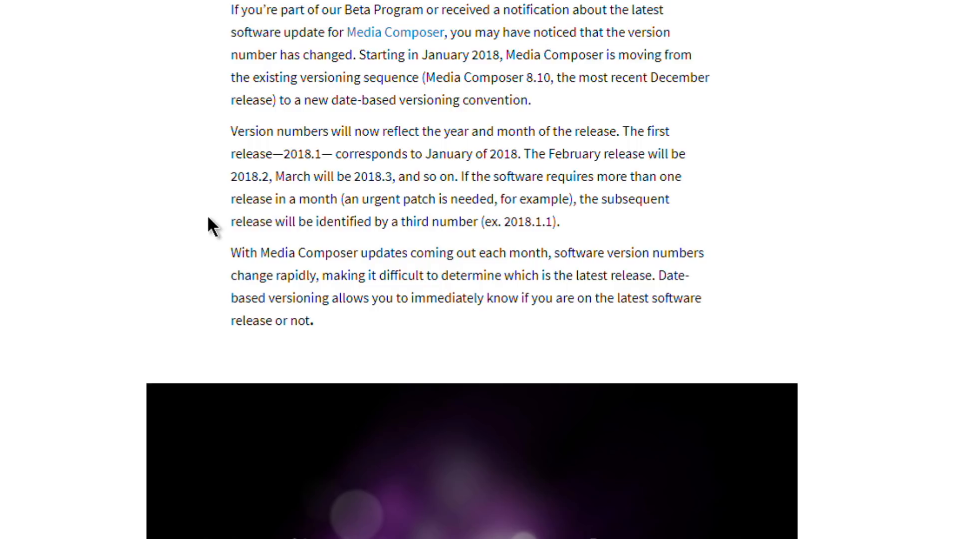
pyautogui.moveTo(262, 206)
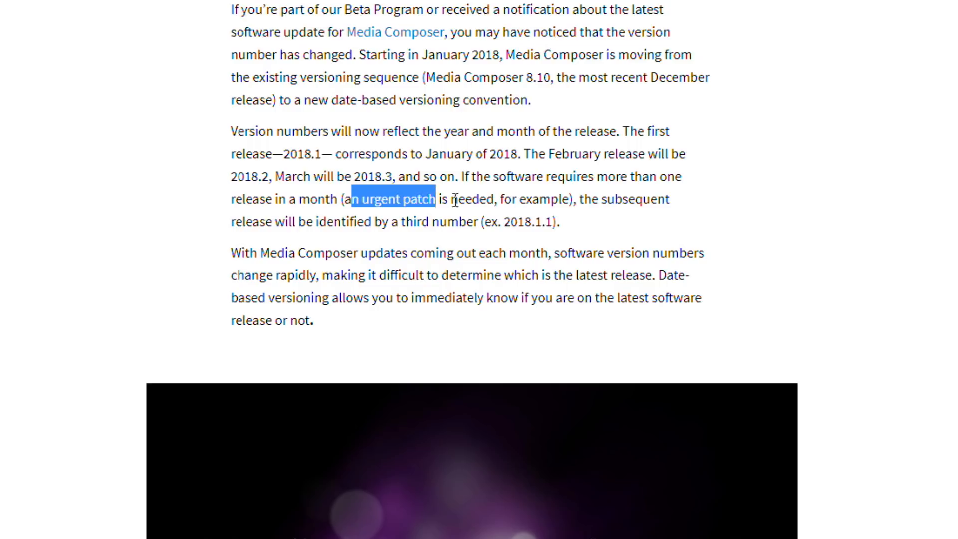
pyautogui.click(328, 216)
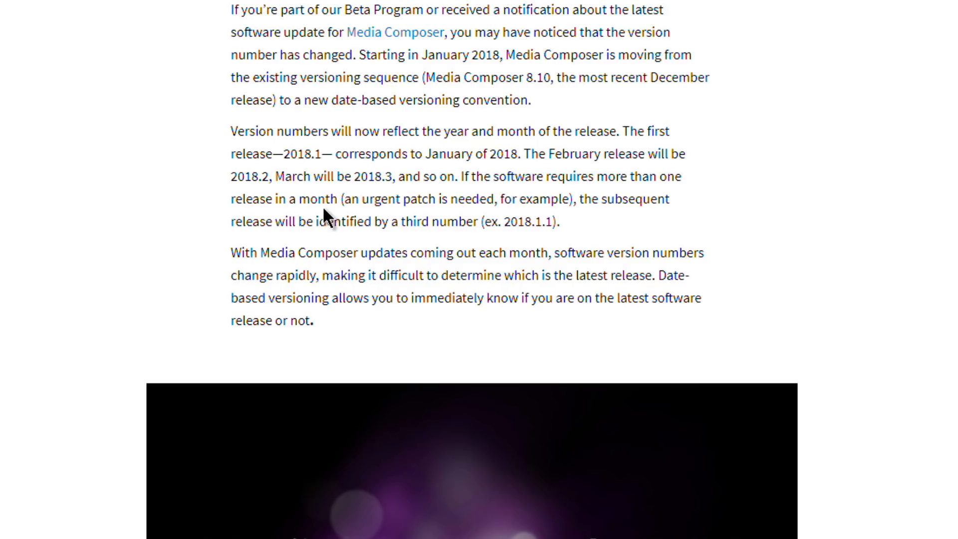
pyautogui.moveTo(516, 241)
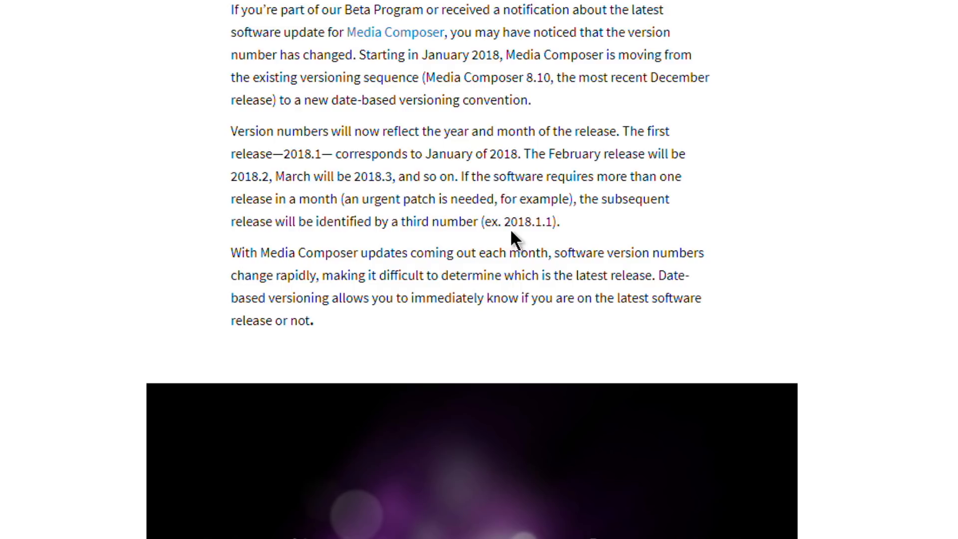
pyautogui.moveTo(432, 214)
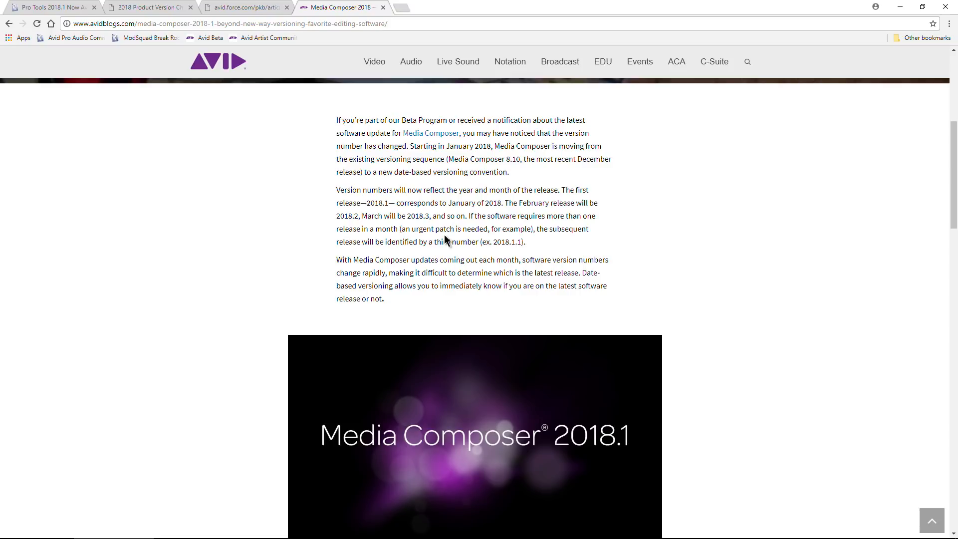
# Return to the Avid Knowledge Base Pro Tools 2018.1 Release Notes article after scrolling the blog post
pyautogui.scroll(-3)
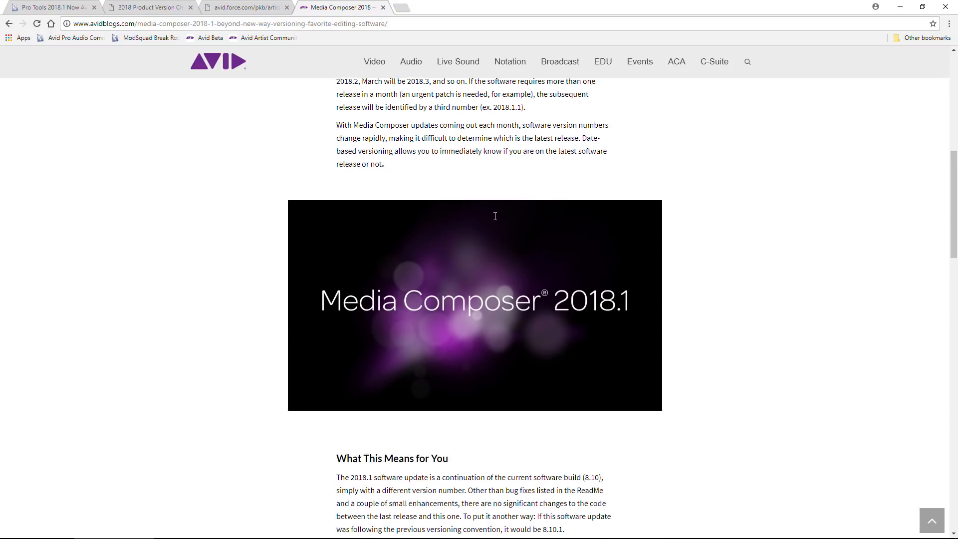
pyautogui.scroll(3)
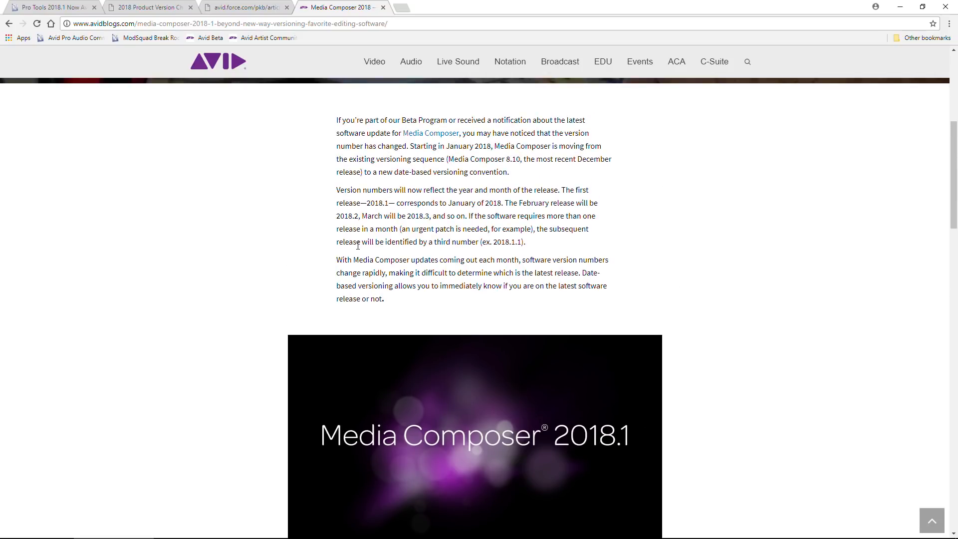
pyautogui.moveTo(265, 153)
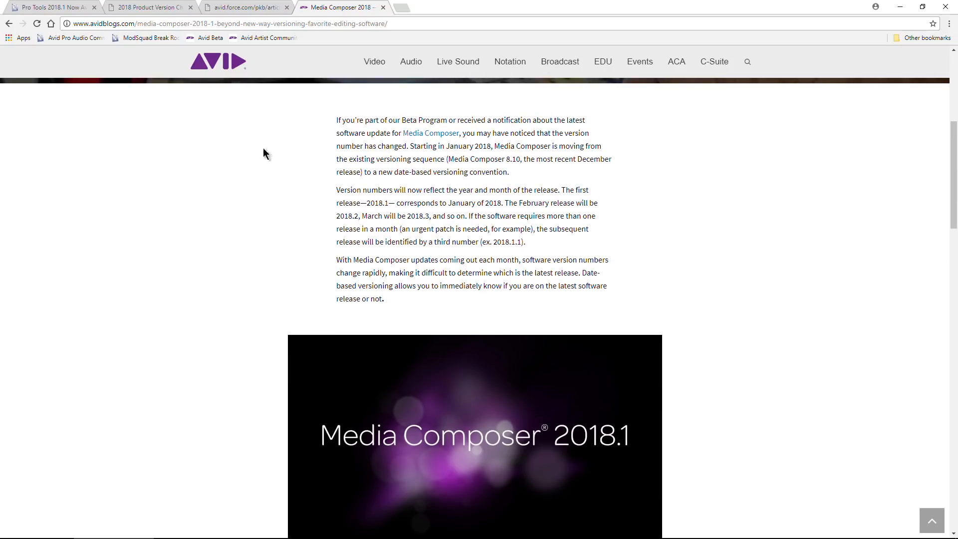
pyautogui.click(244, 7)
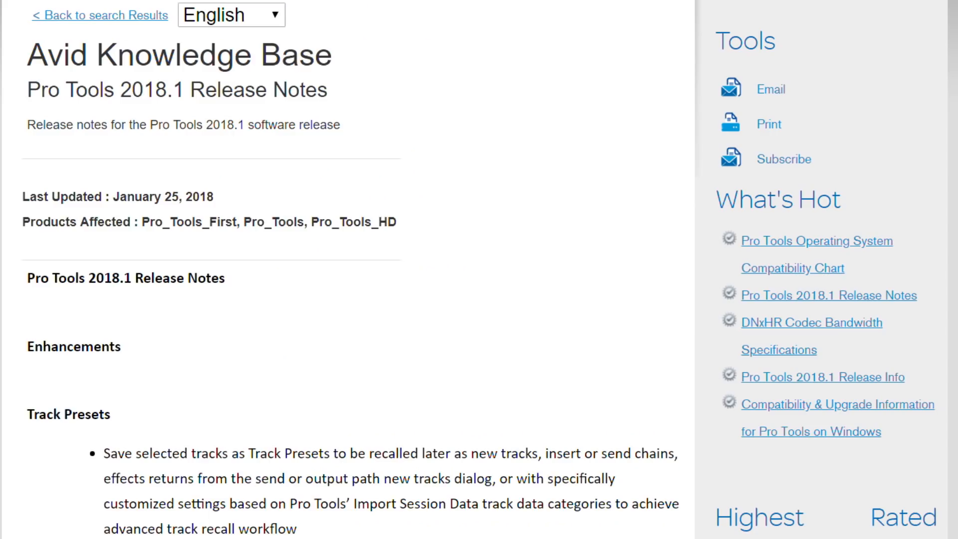
pyautogui.scroll(-3)
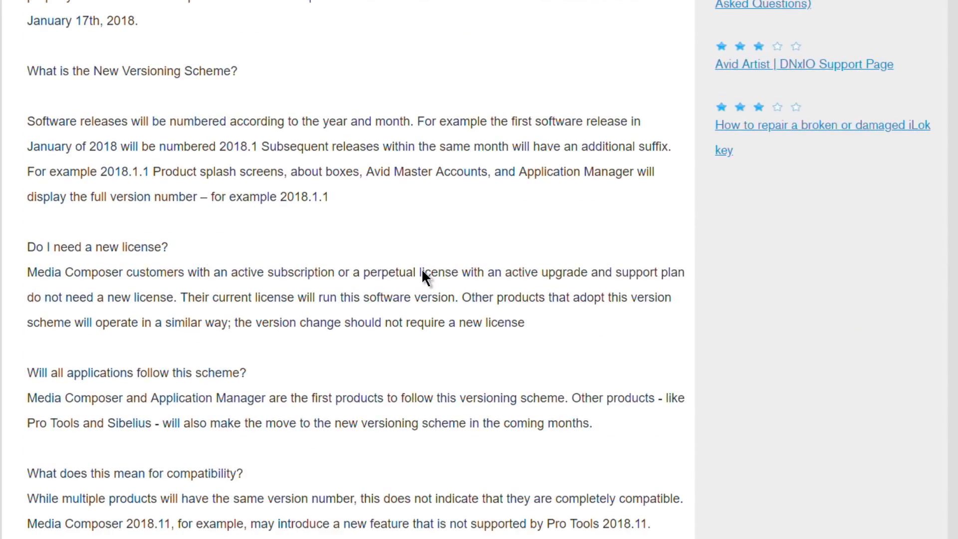
pyautogui.scroll(3)
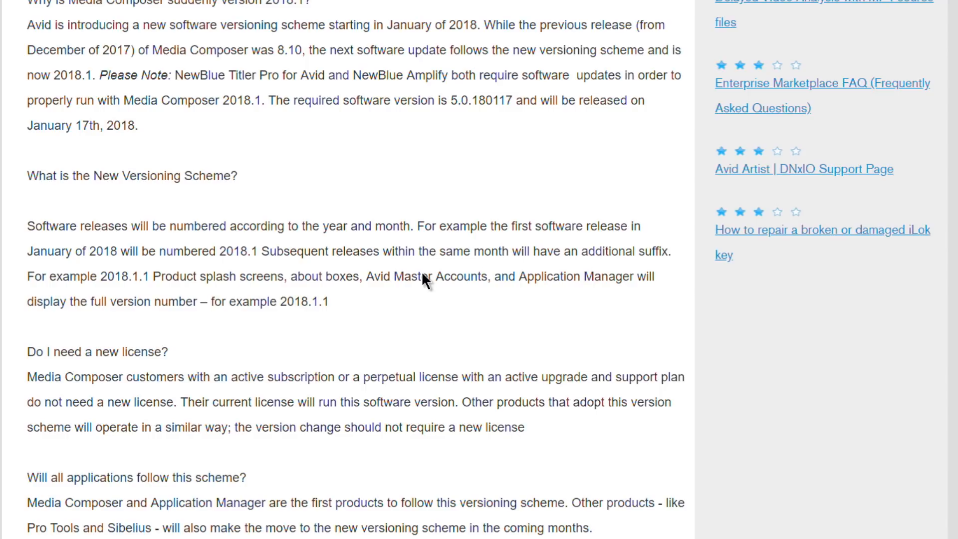
pyautogui.scroll(-3)
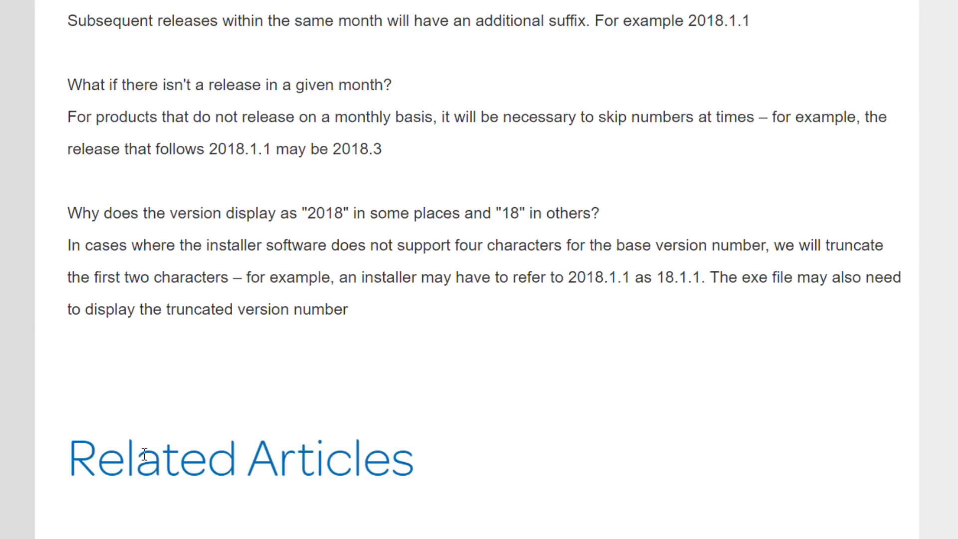
pyautogui.moveTo(92, 263)
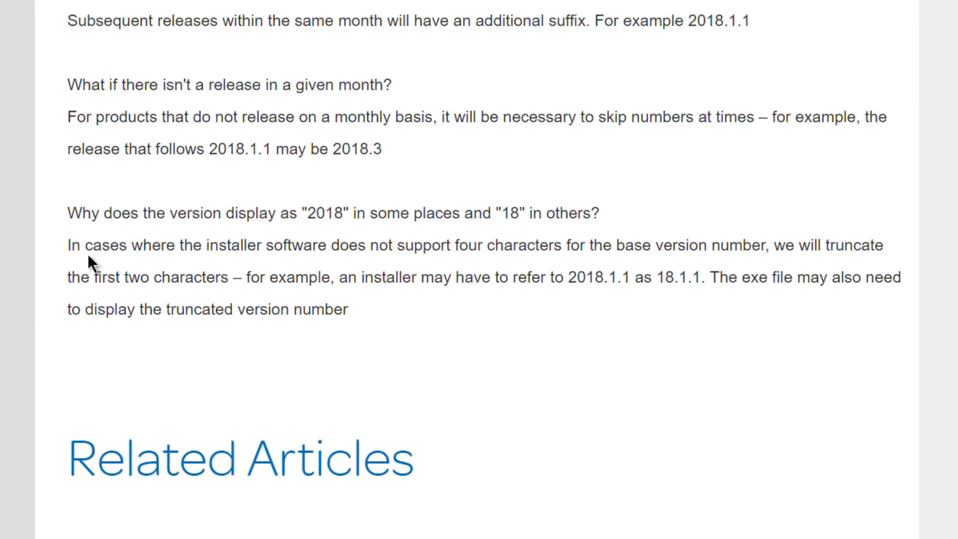
pyautogui.moveTo(391, 288)
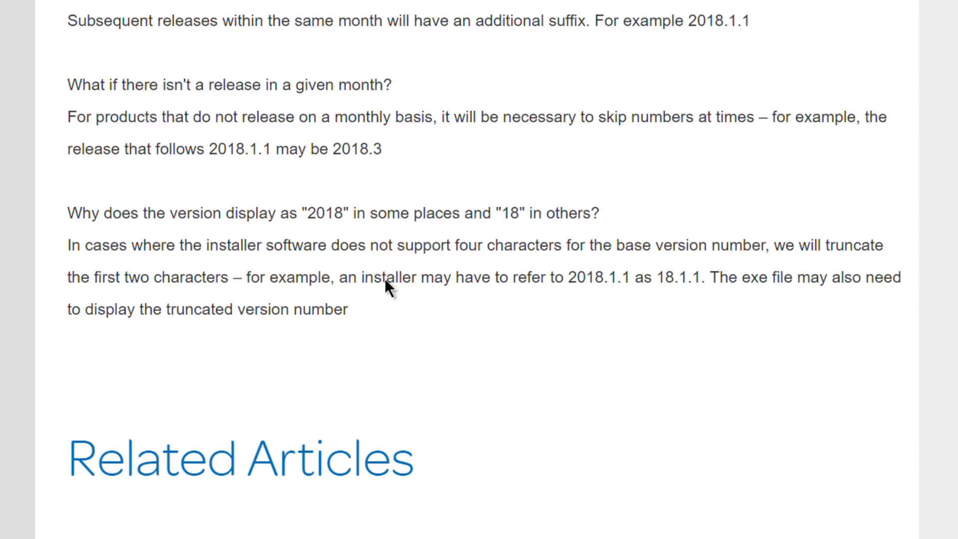
pyautogui.moveTo(546, 307)
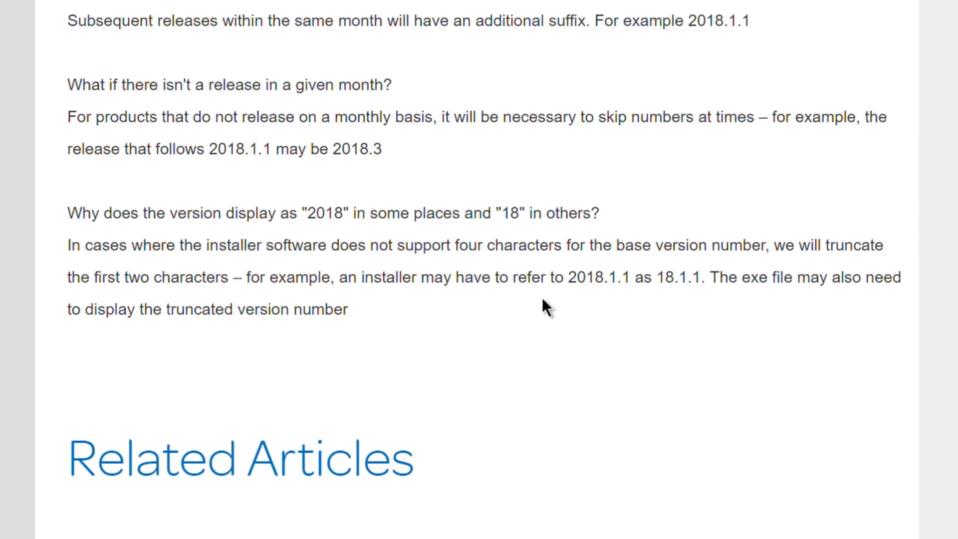
pyautogui.moveTo(438, 316)
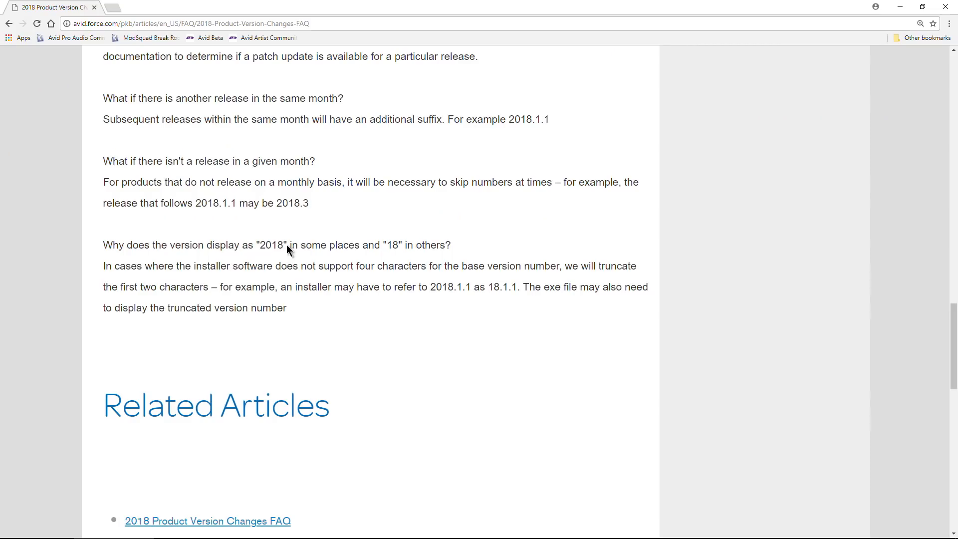
pyautogui.moveTo(135, 318)
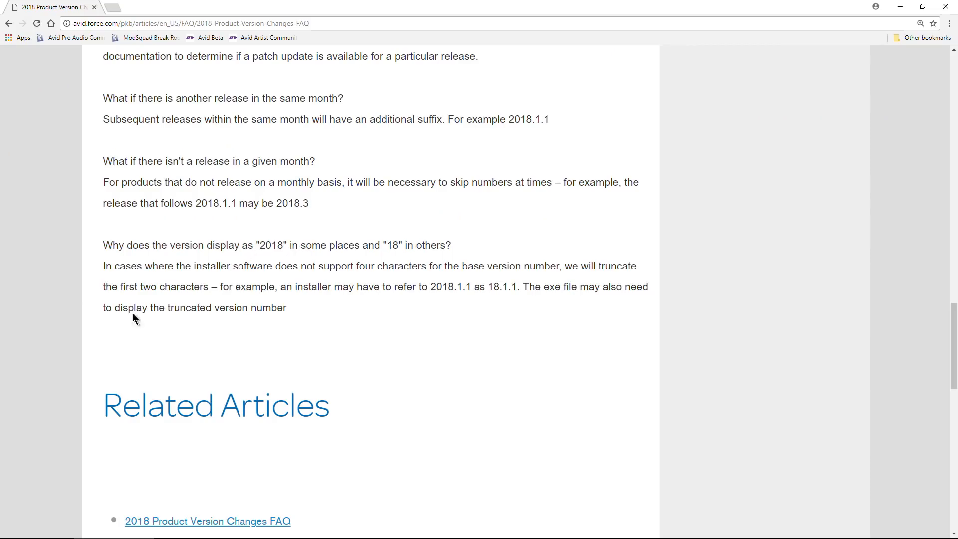
pyautogui.moveTo(380, 273)
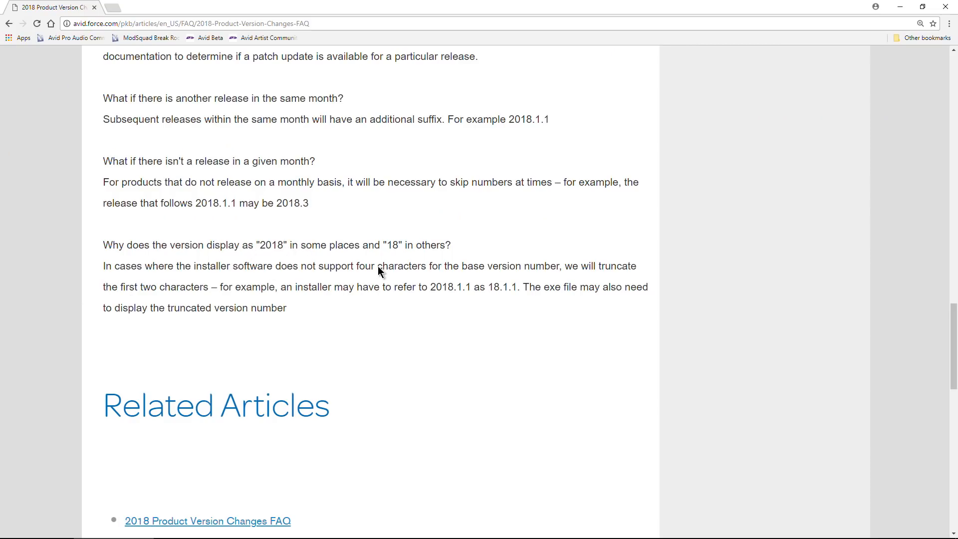
pyautogui.moveTo(271, 291)
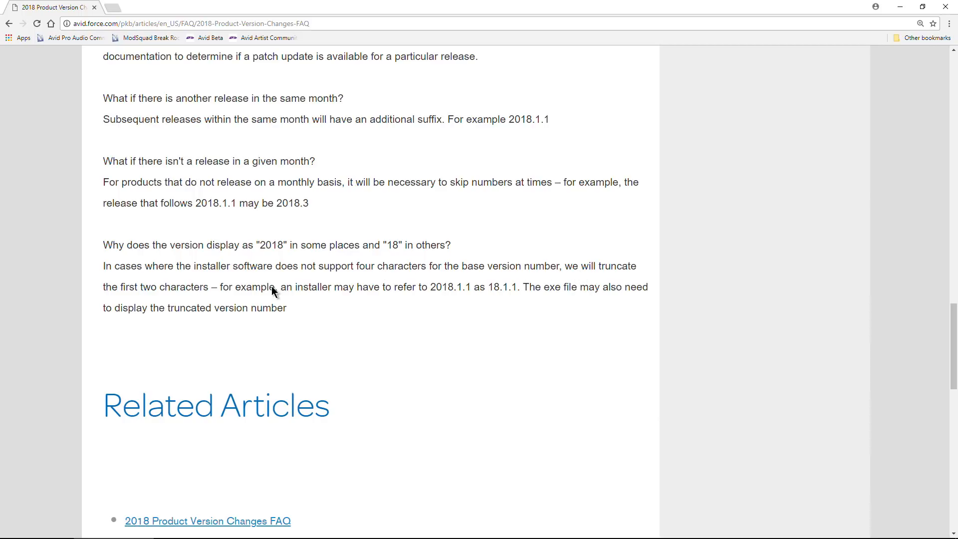
pyautogui.moveTo(520, 307)
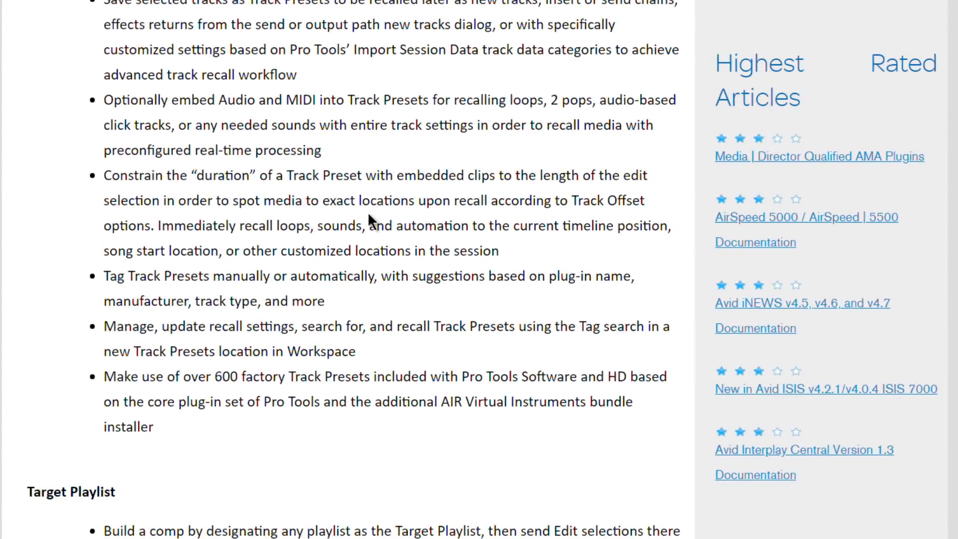
# Skim the Pro Tools 2018.1 Release Notes, then review the FAQ's question list on version changes
pyautogui.scroll(-3)
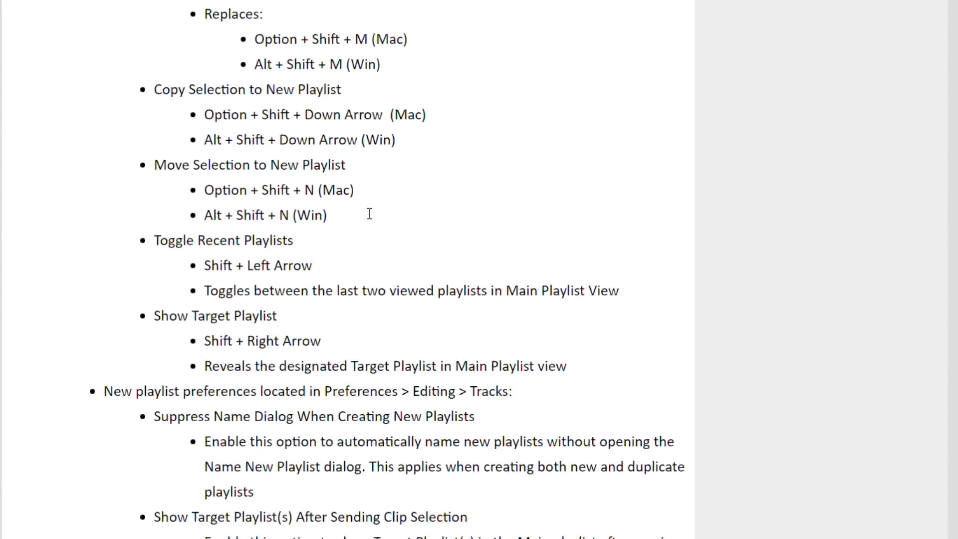
pyautogui.scroll(-3)
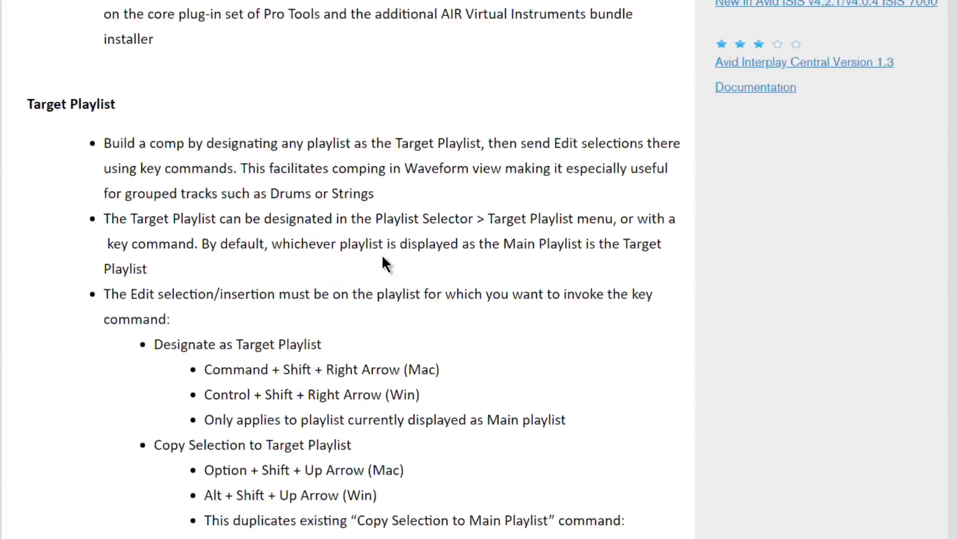
pyautogui.scroll(3)
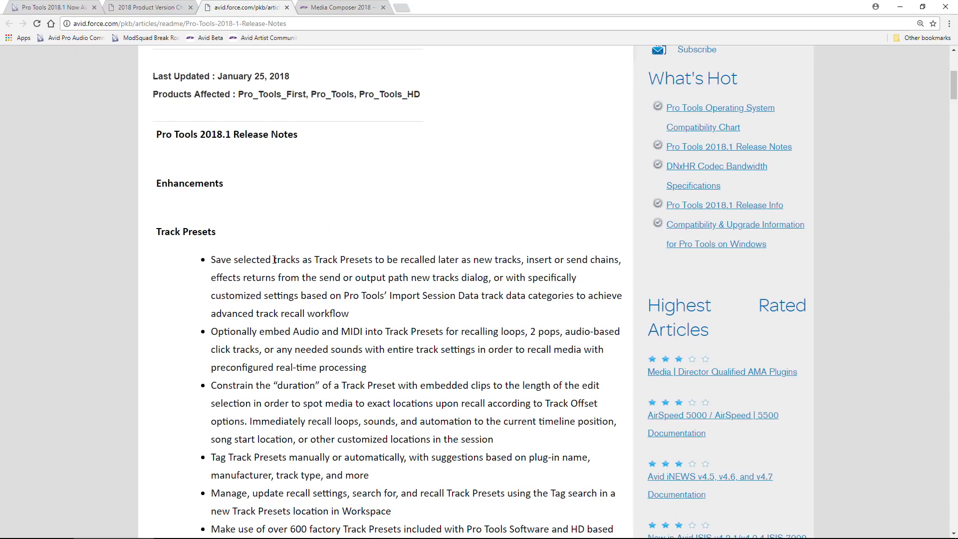
pyautogui.click(146, 7)
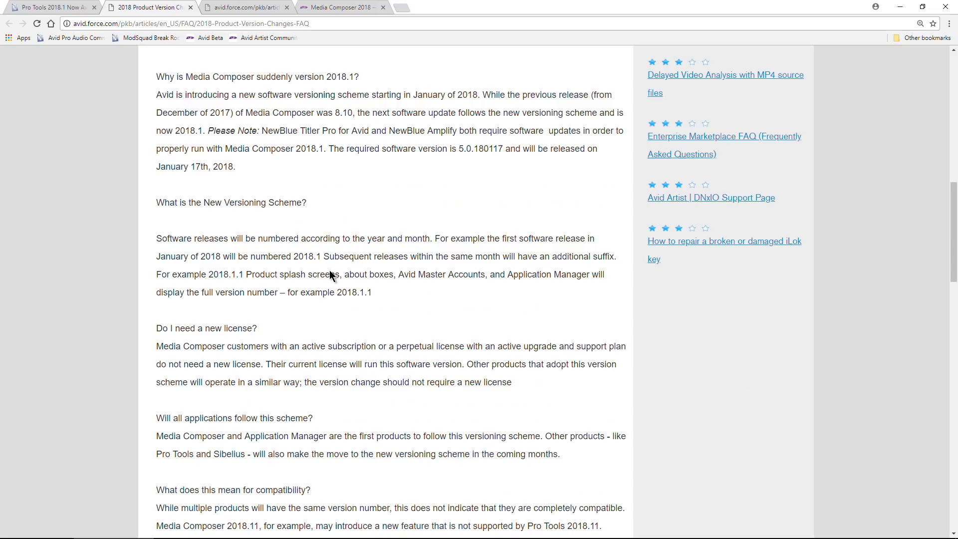
pyautogui.scroll(3)
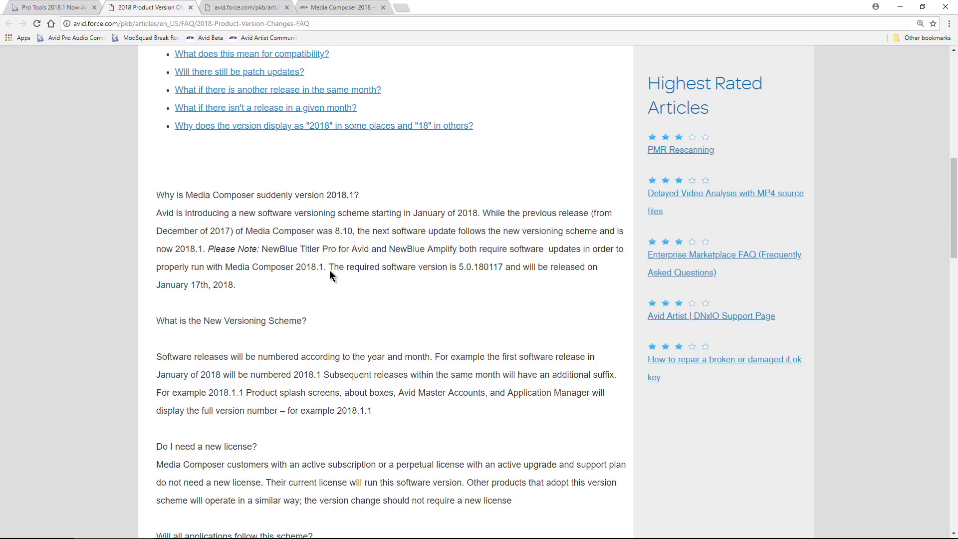
pyautogui.scroll(3)
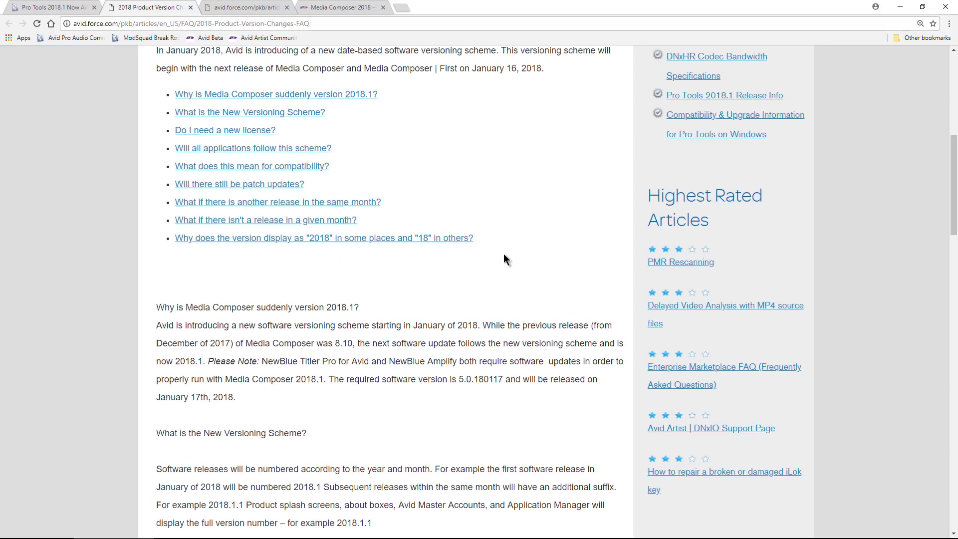
pyautogui.scroll(-3)
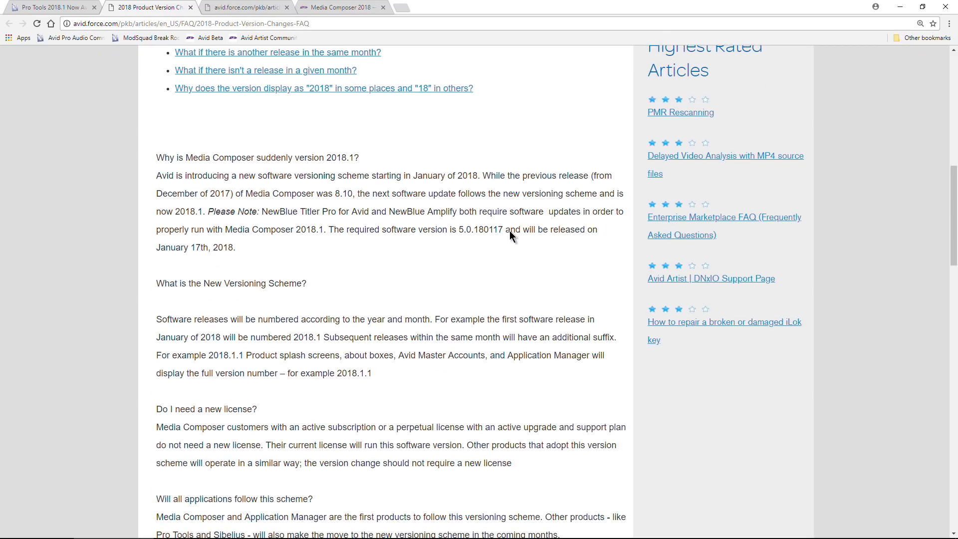
pyautogui.scroll(-3)
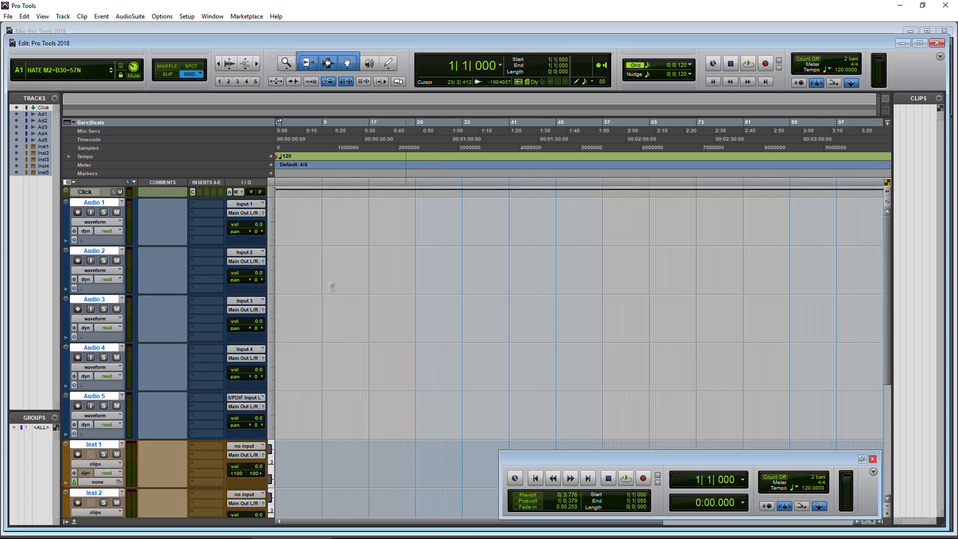
pyautogui.scroll(-3)
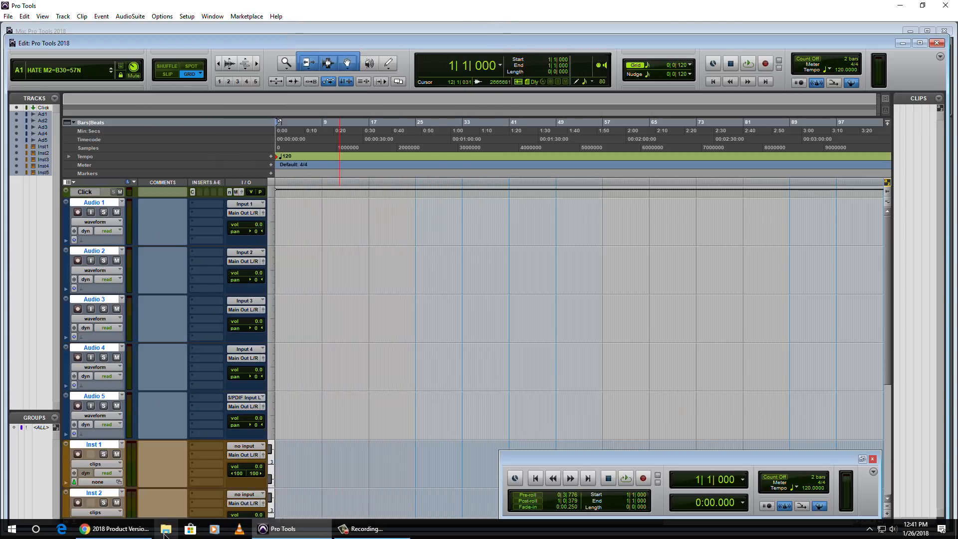
# Show the About Pro Tools HD box from the Help menu, confirming version 2018.1.0
pyautogui.click(114, 529)
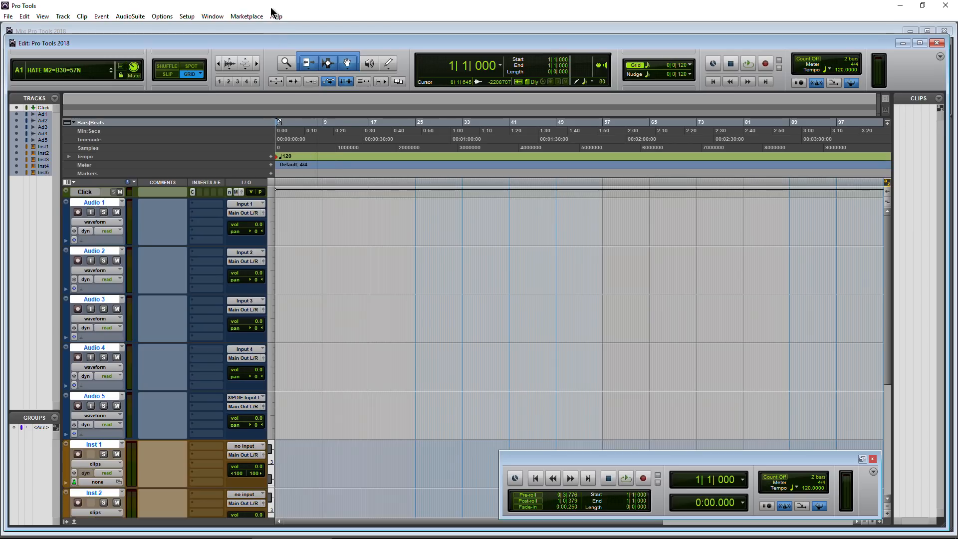
pyautogui.click(276, 16)
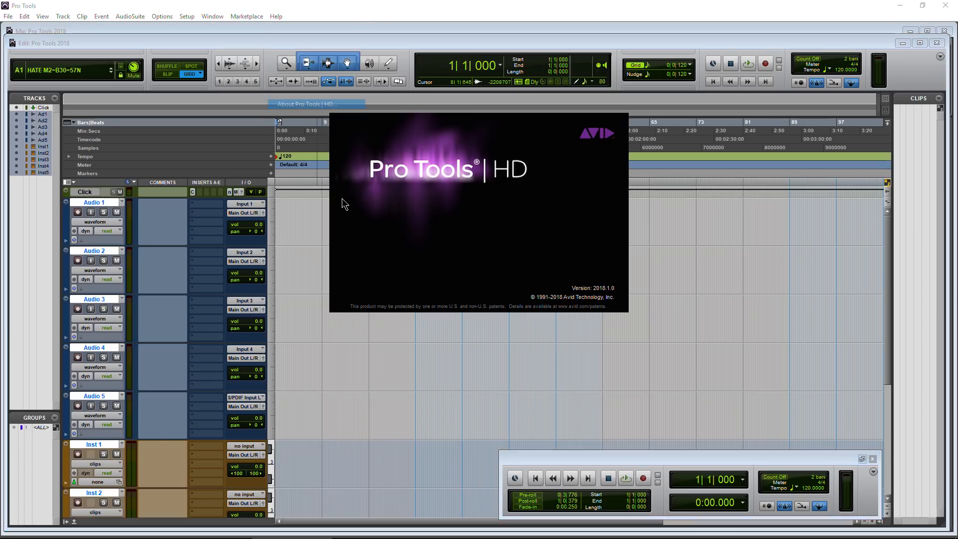